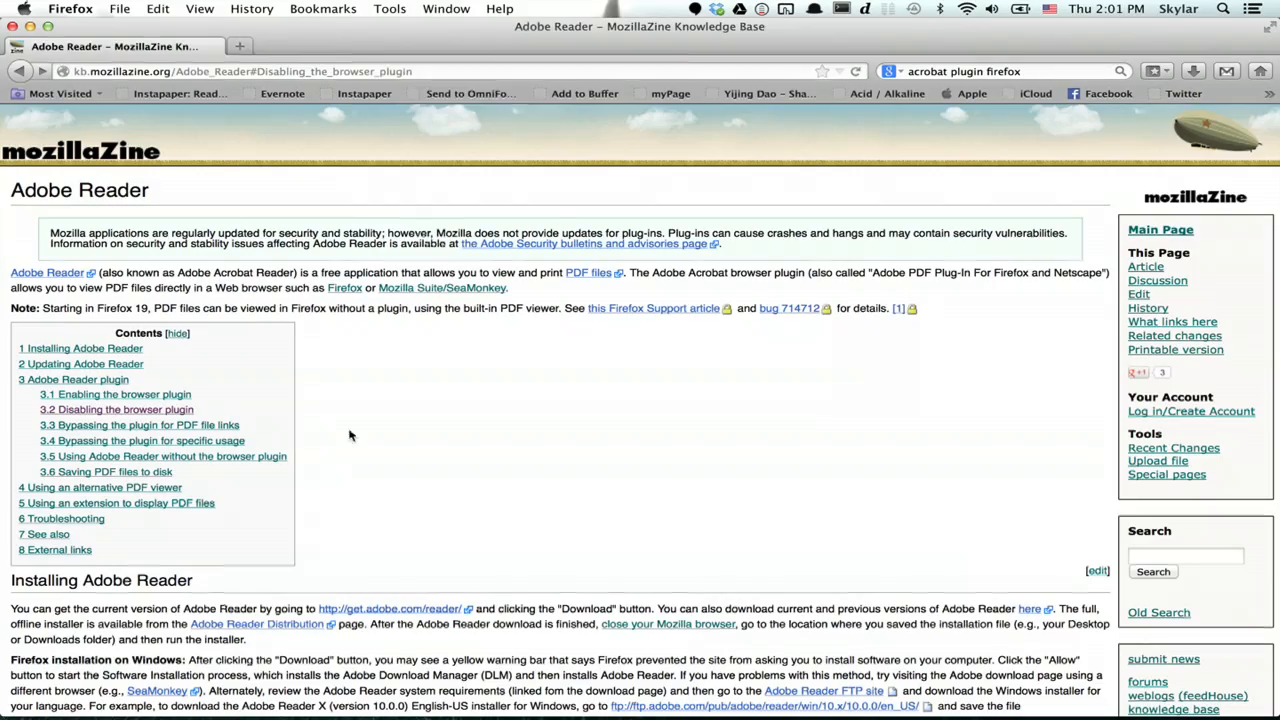
Step: View about:plugins and scroll through the Installed plugins list, including Shockwave Flash and Google Talk
text(about:plugins)
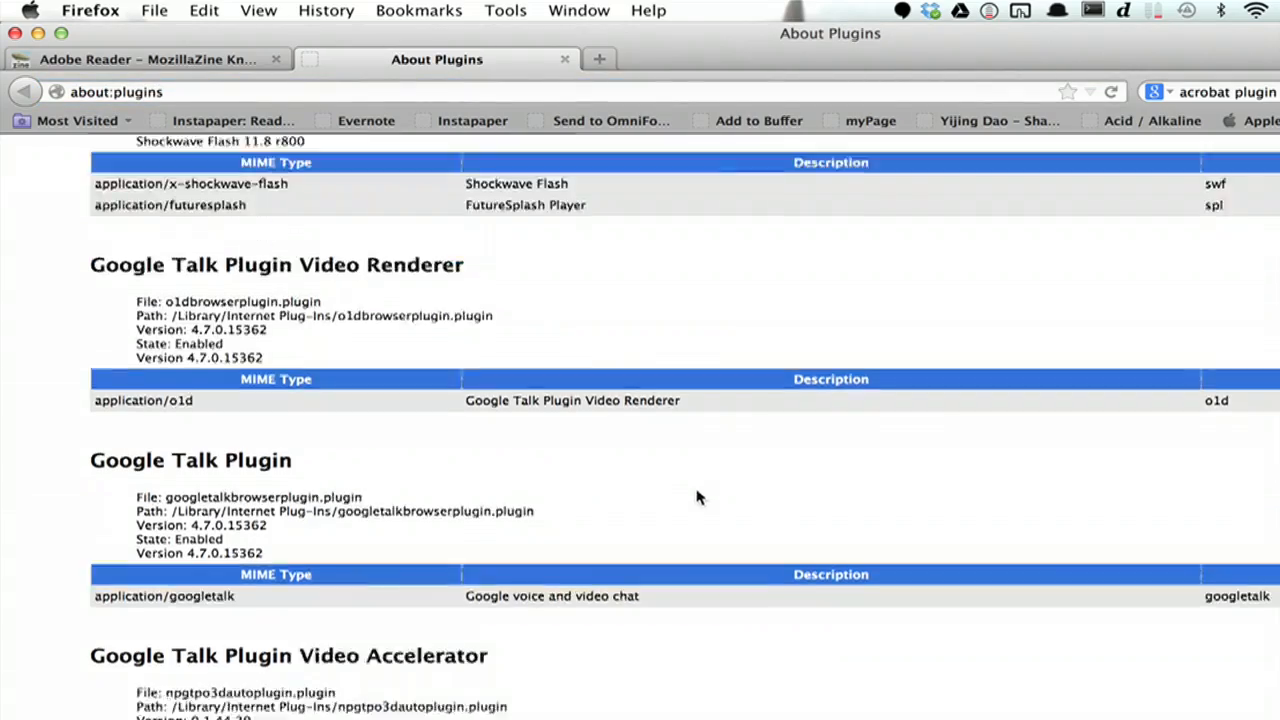
scroll(down, 3)
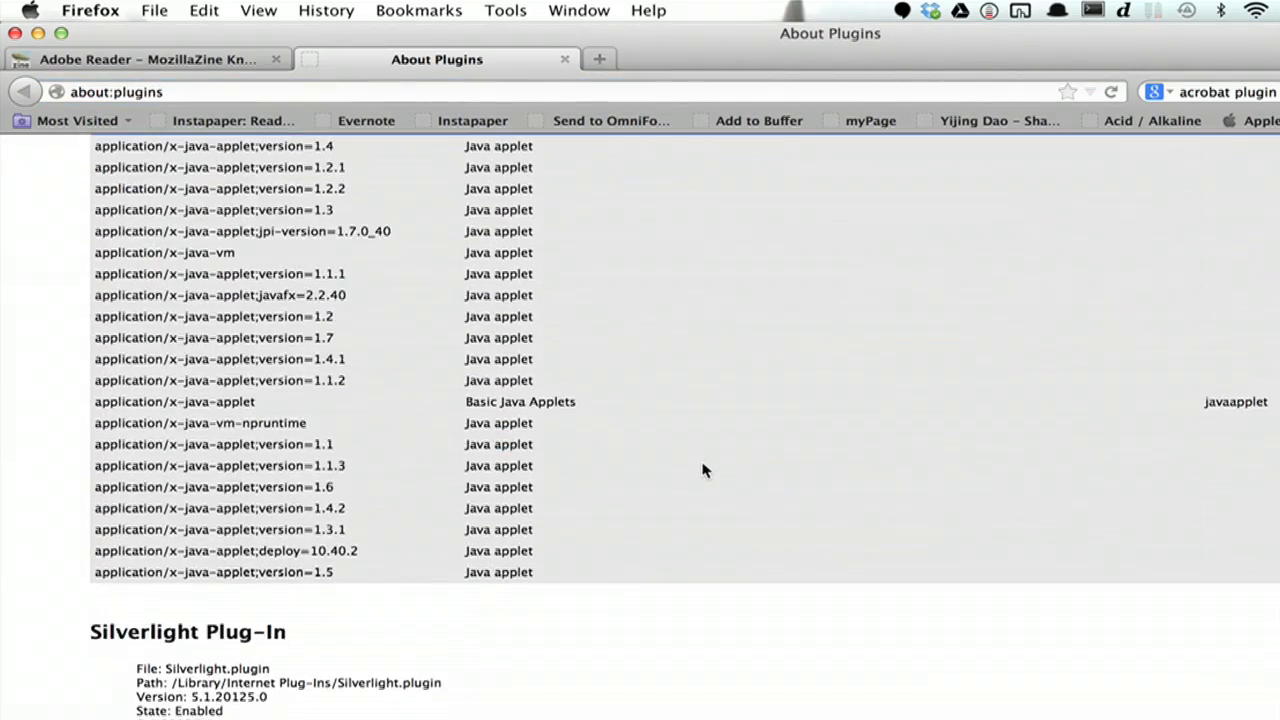
scroll(up, 3)
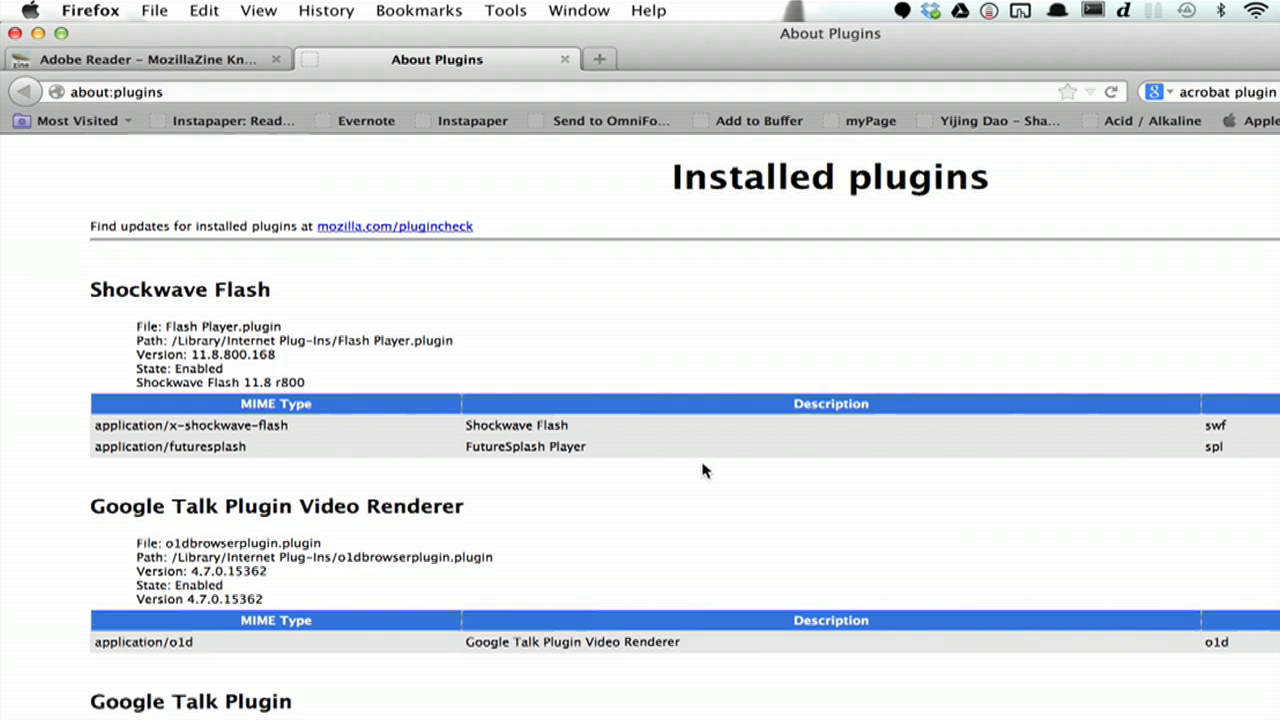
mouse_move(740, 226)
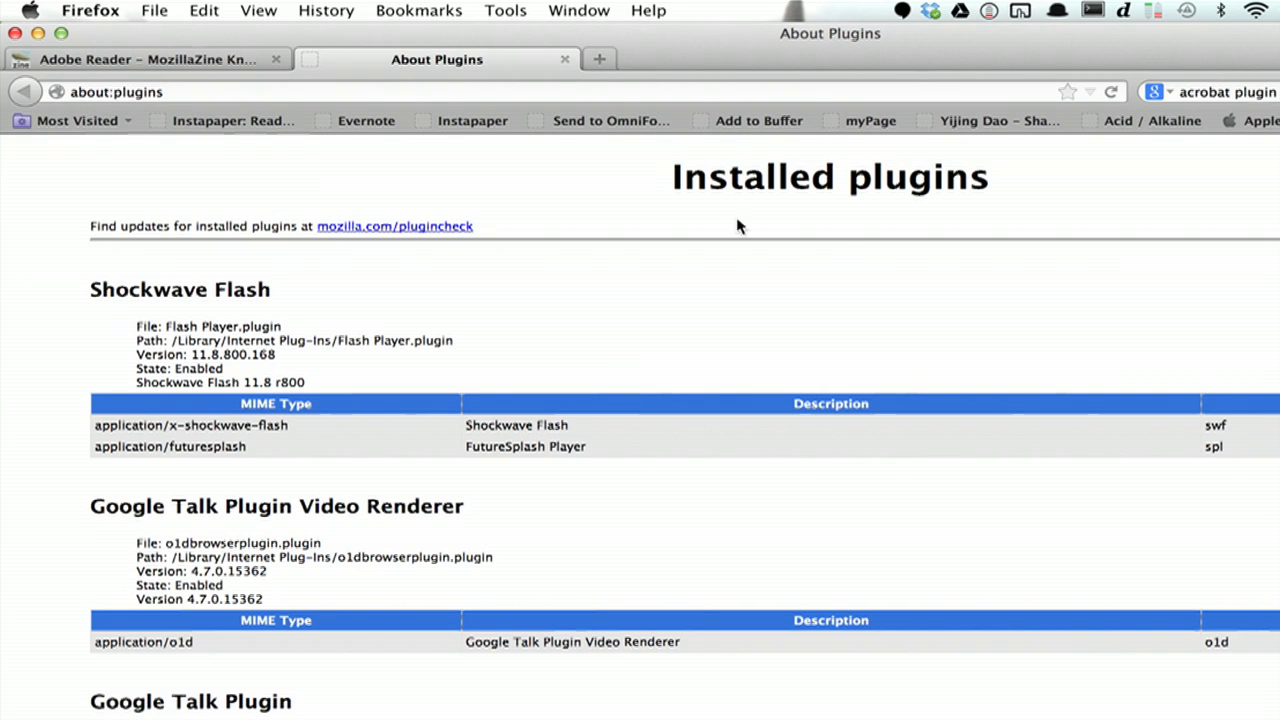
Step: Reach the Add-ons Manager from Tools > Add-ons in a new tab
click(600, 60)
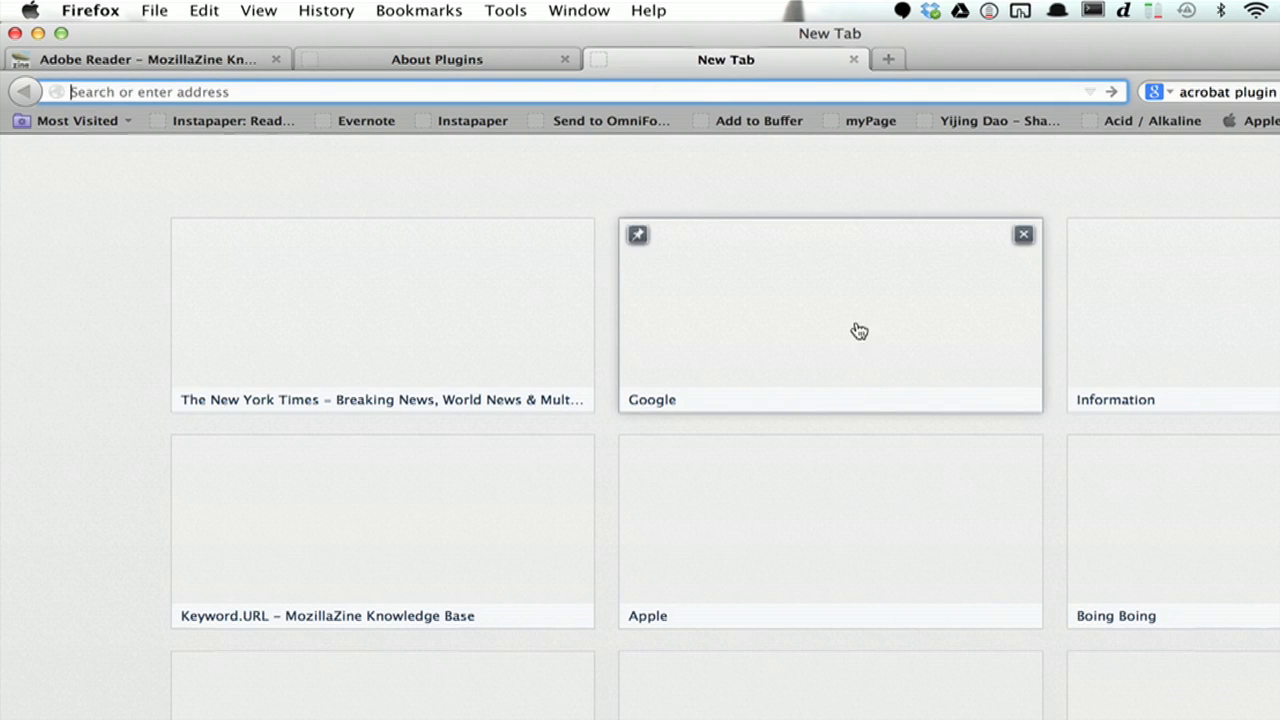
click(504, 12)
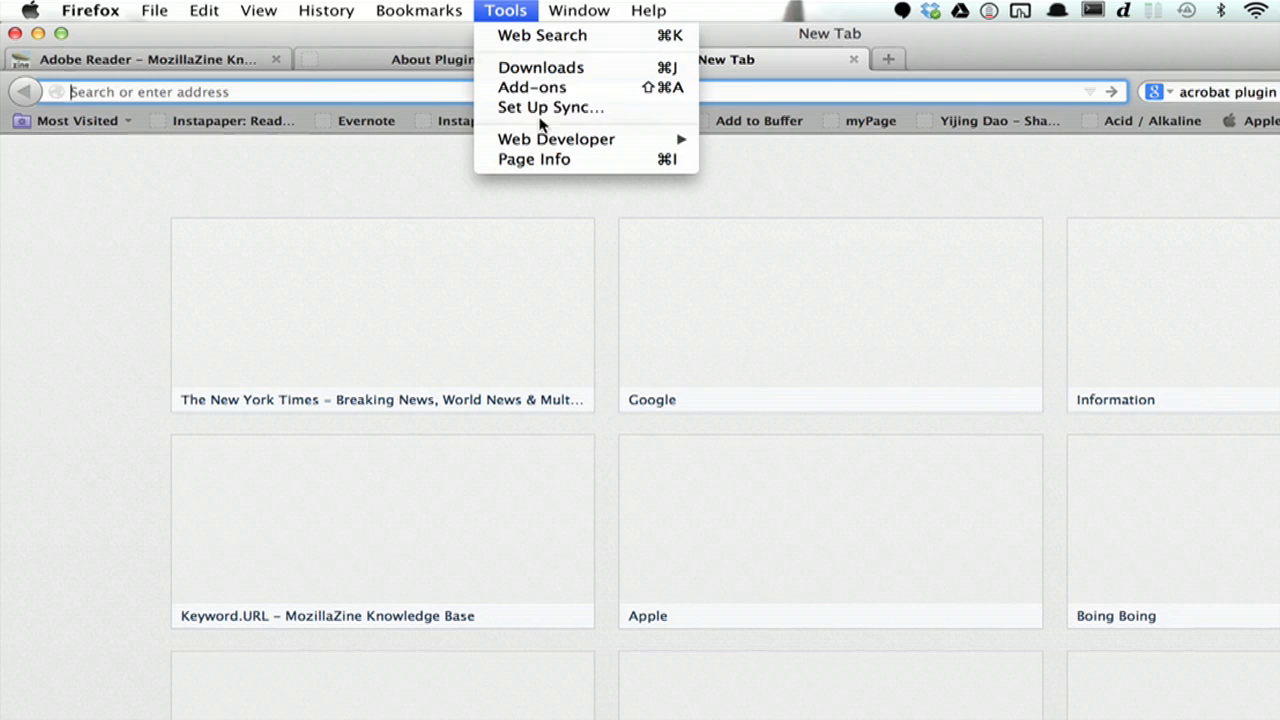
click(532, 88)
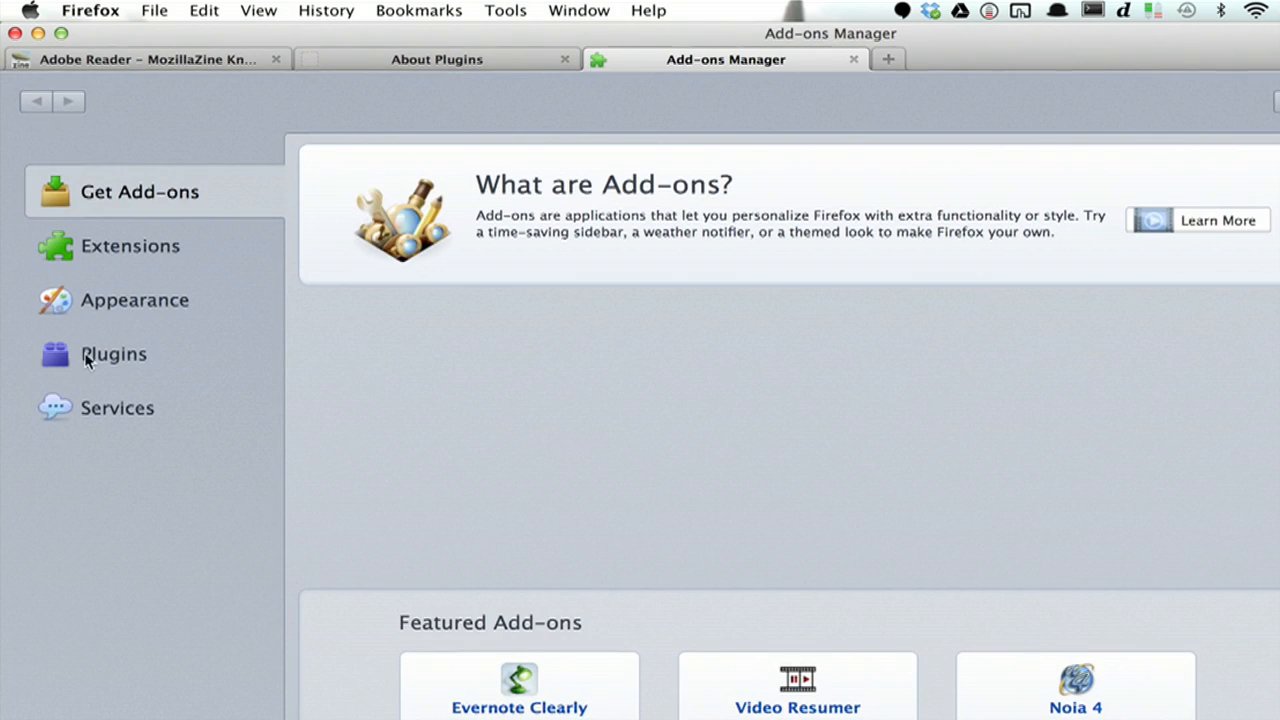
Step: In the Plugins list, change the SharePoint Browser Plug-in from Always Activate to Never Activate
click(112, 354)
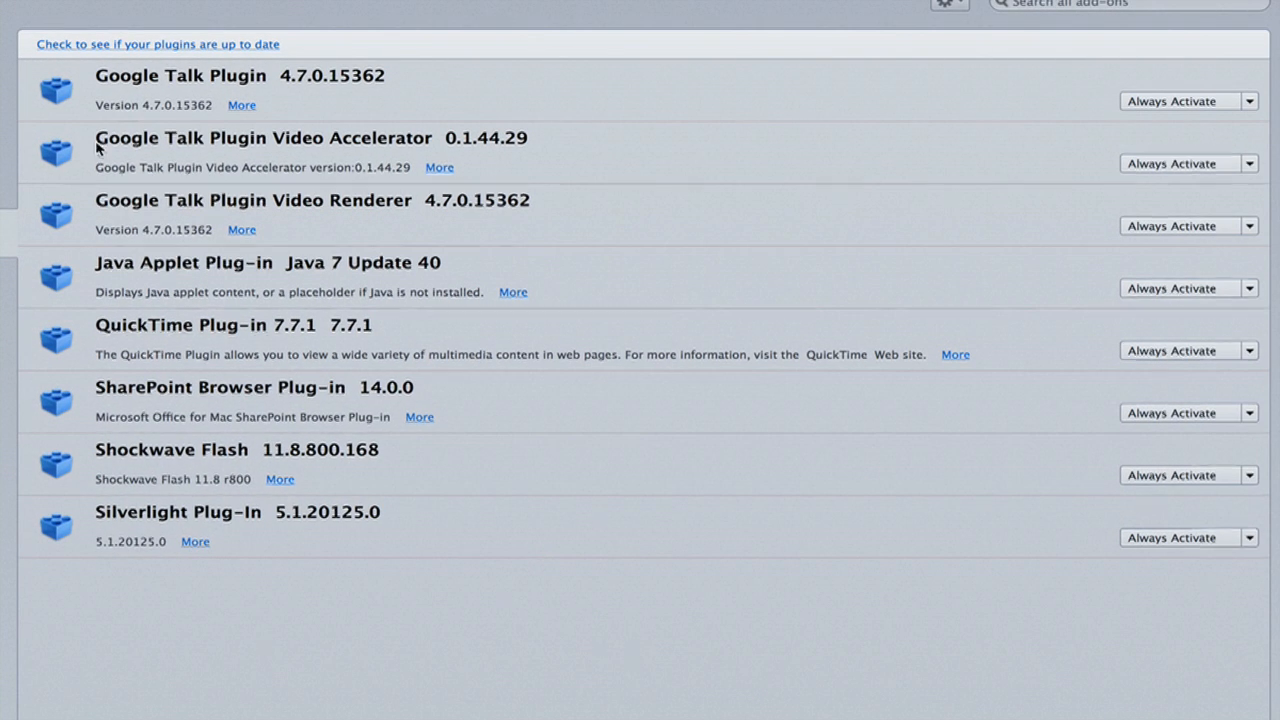
mouse_move(772, 472)
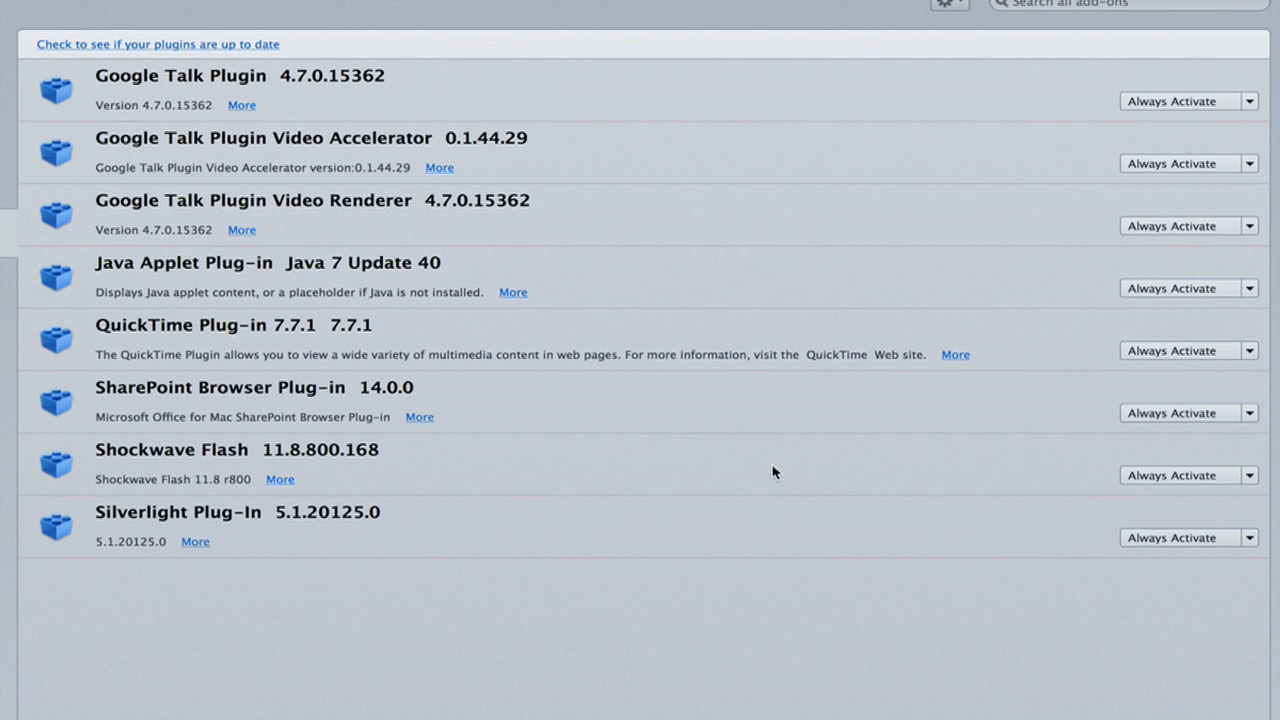
mouse_move(1256, 480)
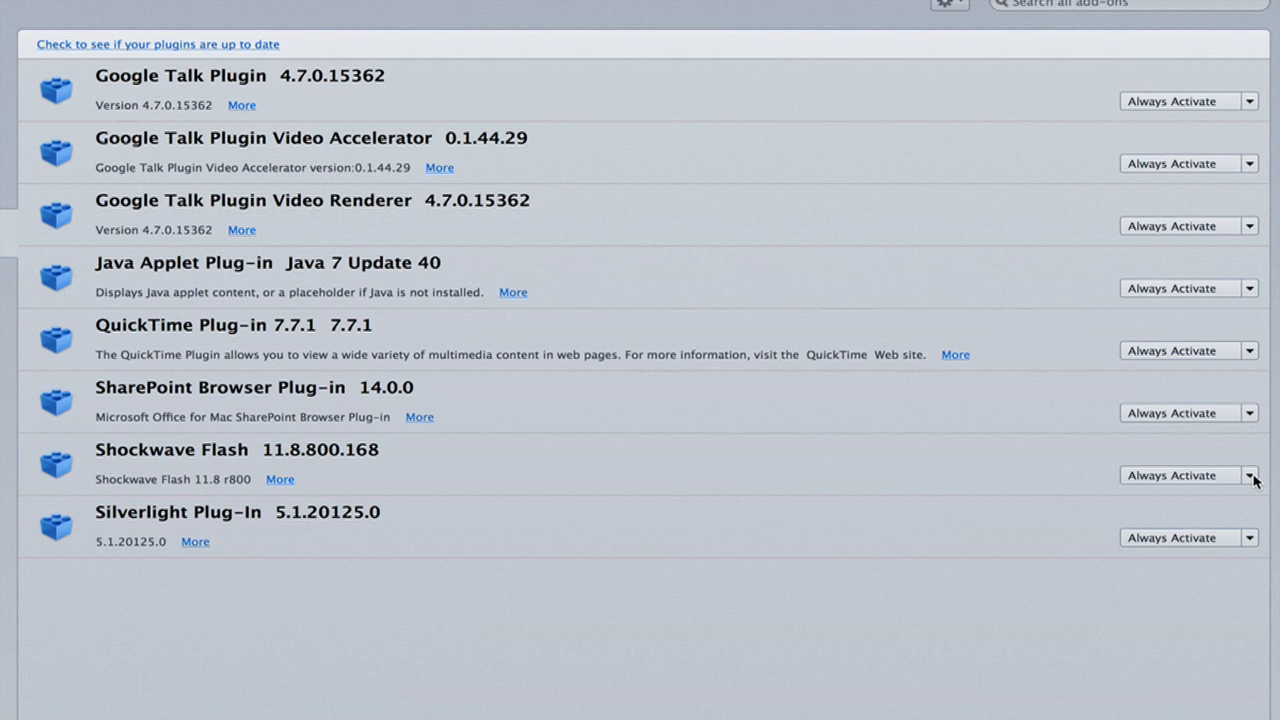
mouse_move(1150, 480)
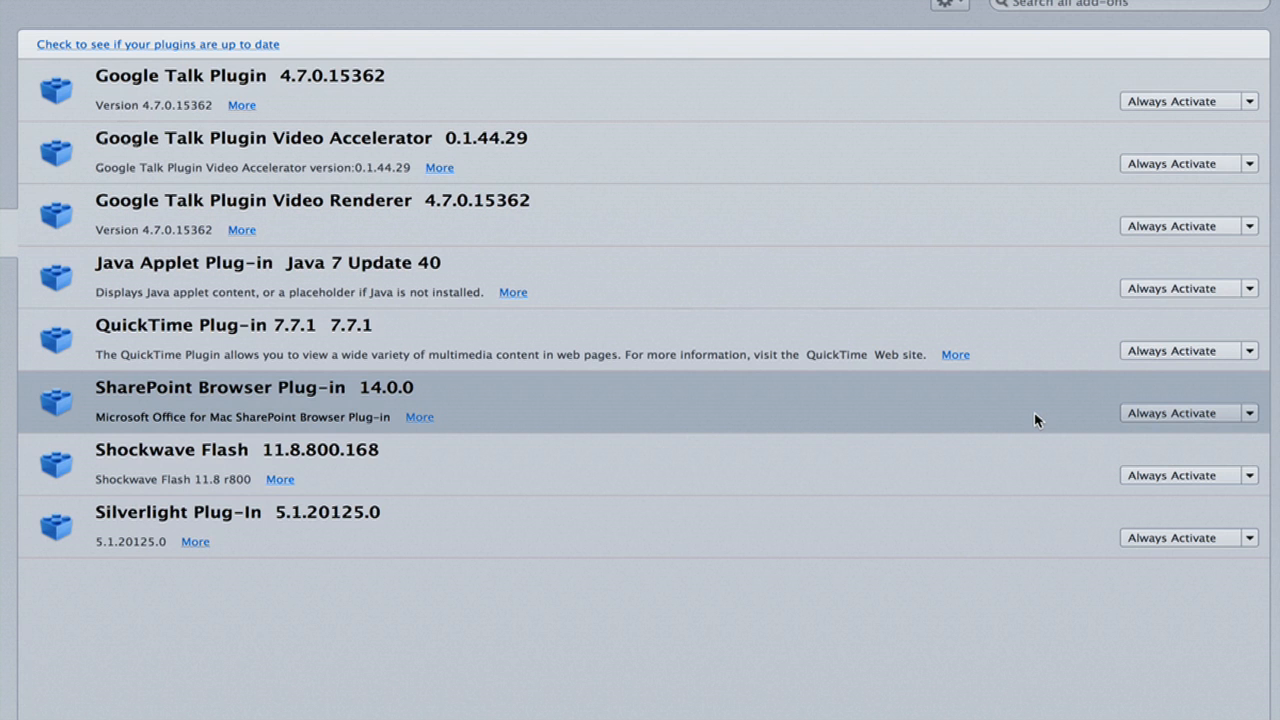
click(1248, 412)
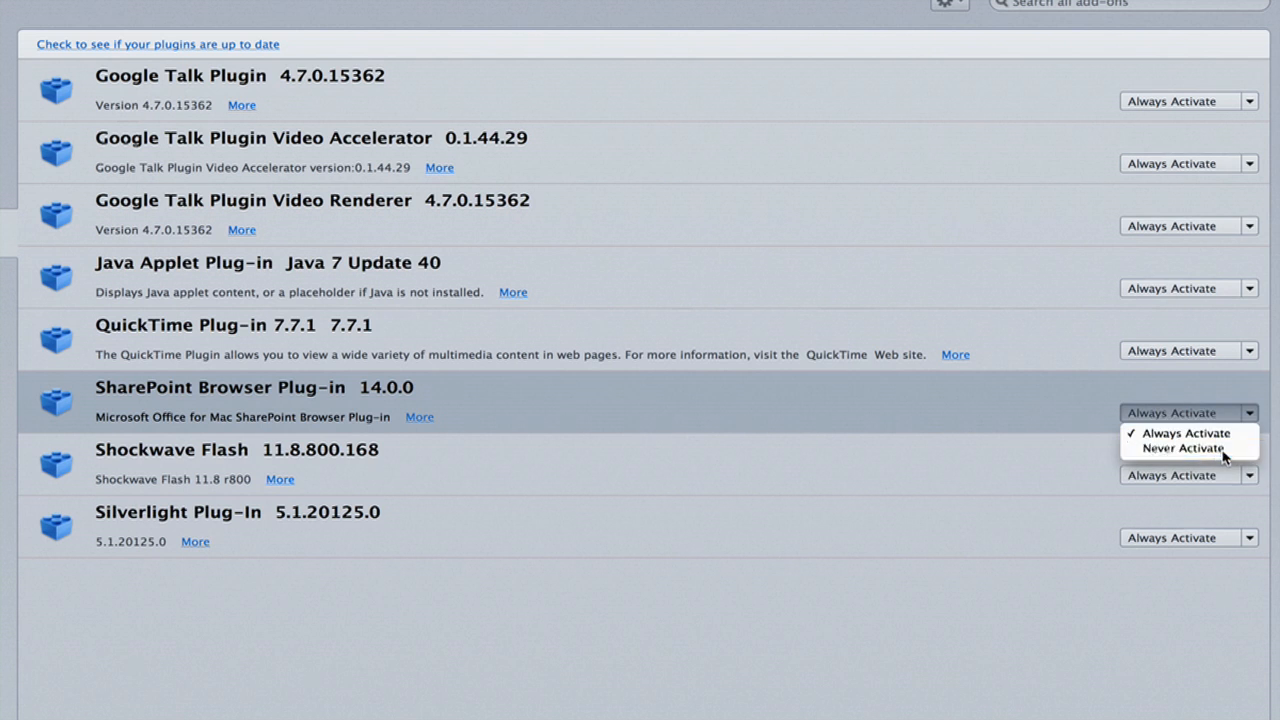
click(1194, 448)
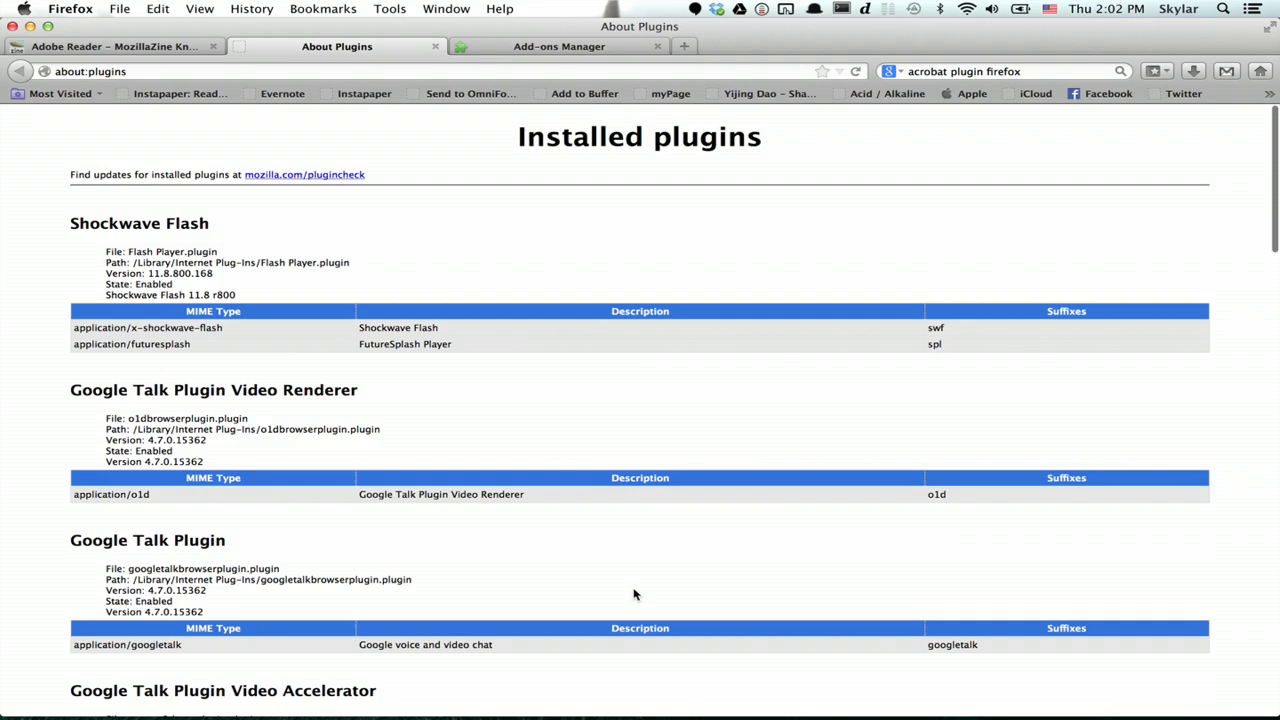
Step: Back on about:plugins, highlight the SharePoint Browser Plug-in's State: Disabled entry
scroll(down, 3)
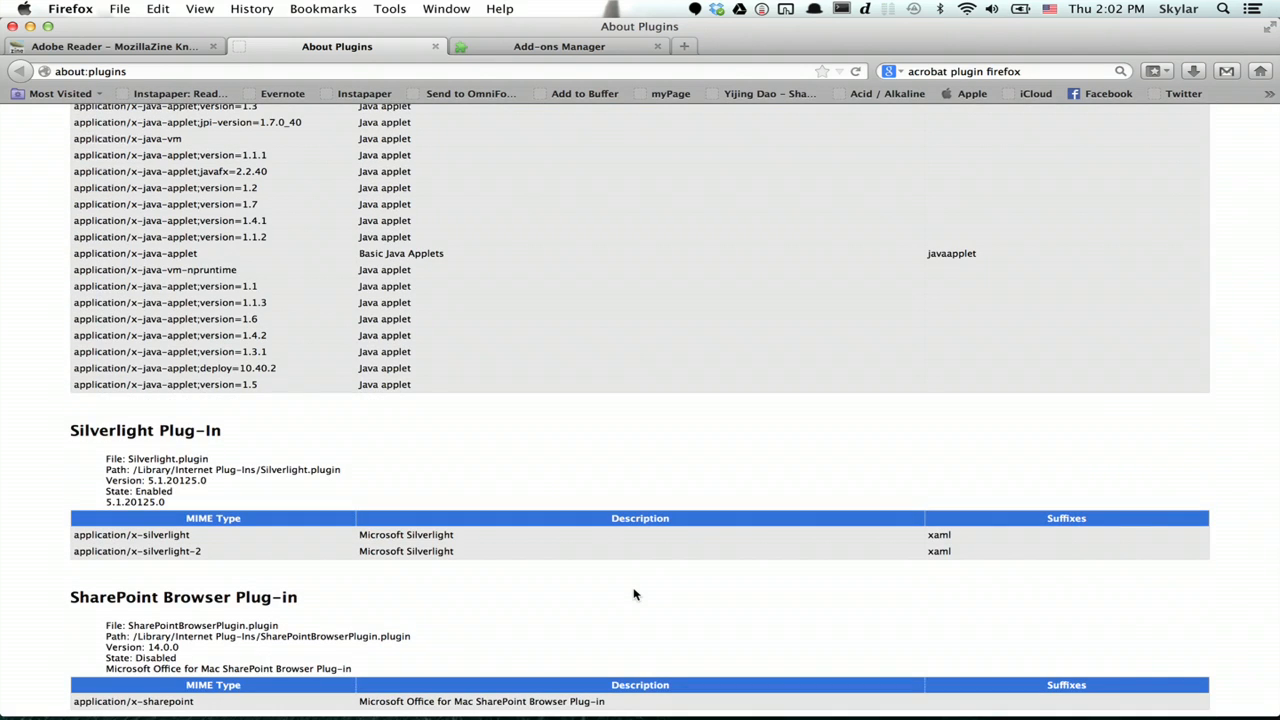
mouse_move(580, 588)
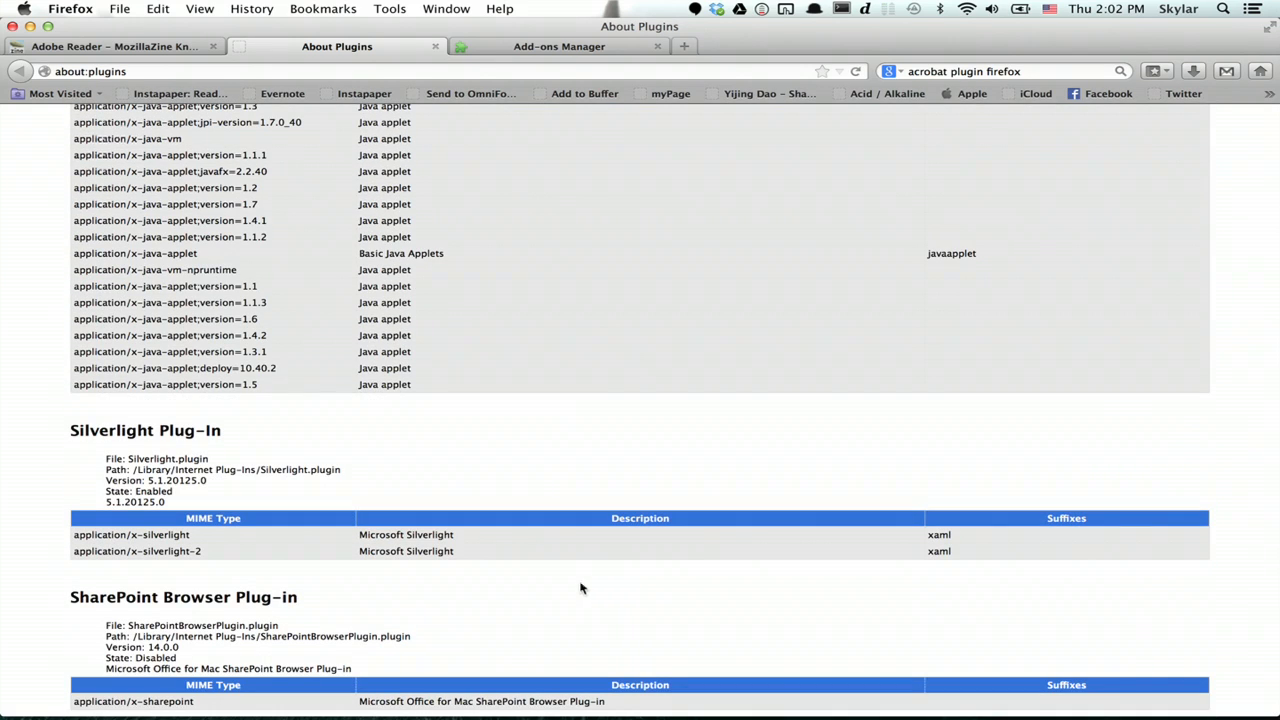
mouse_move(434, 608)
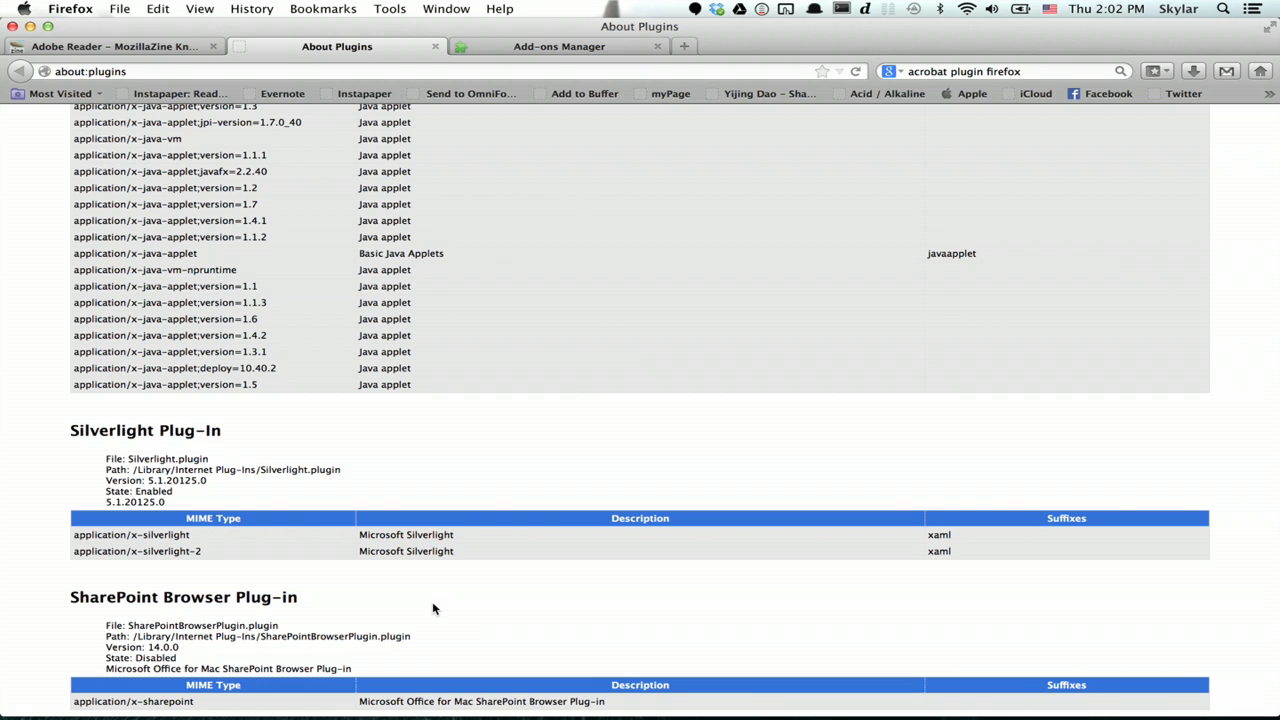
double_click(140, 658)
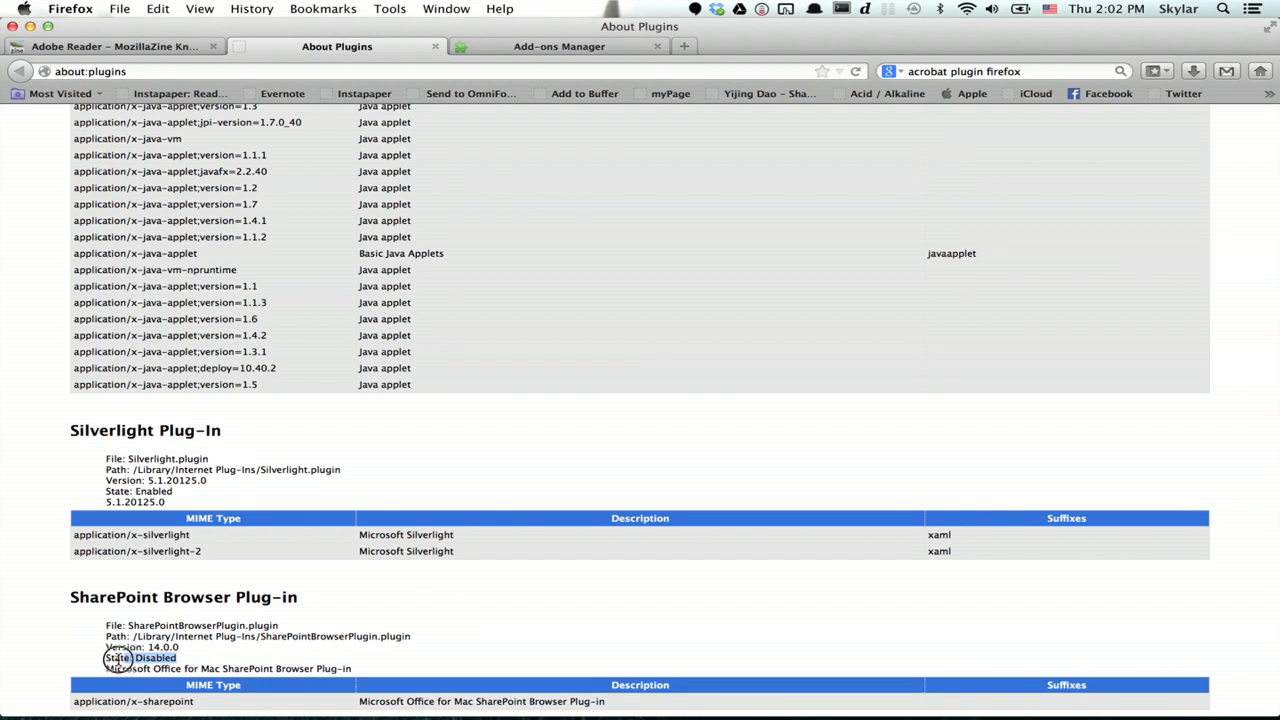